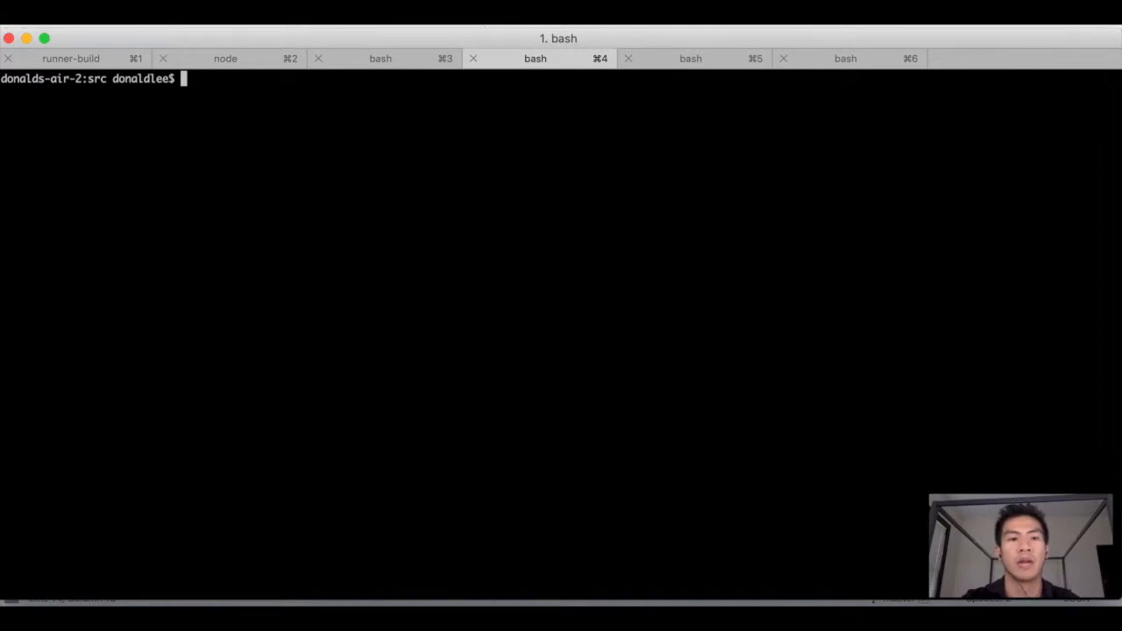
- Confirm the working directory with pwd, then run expo start in src
{"action": "type", "text": "pwd"}
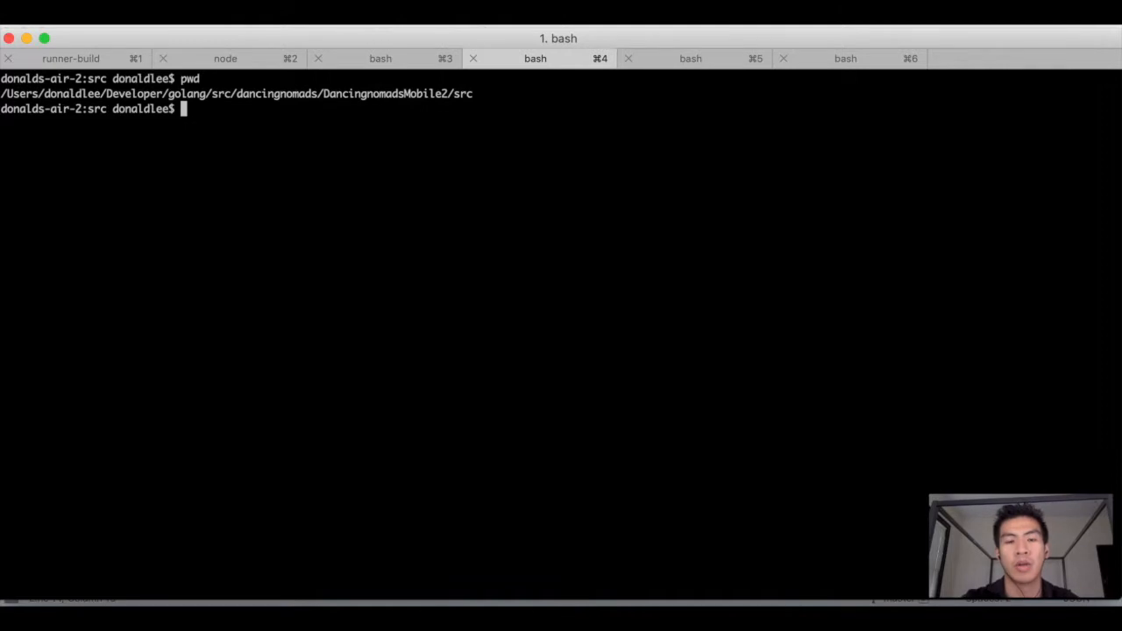
{"action": "type", "text": "expo start"}
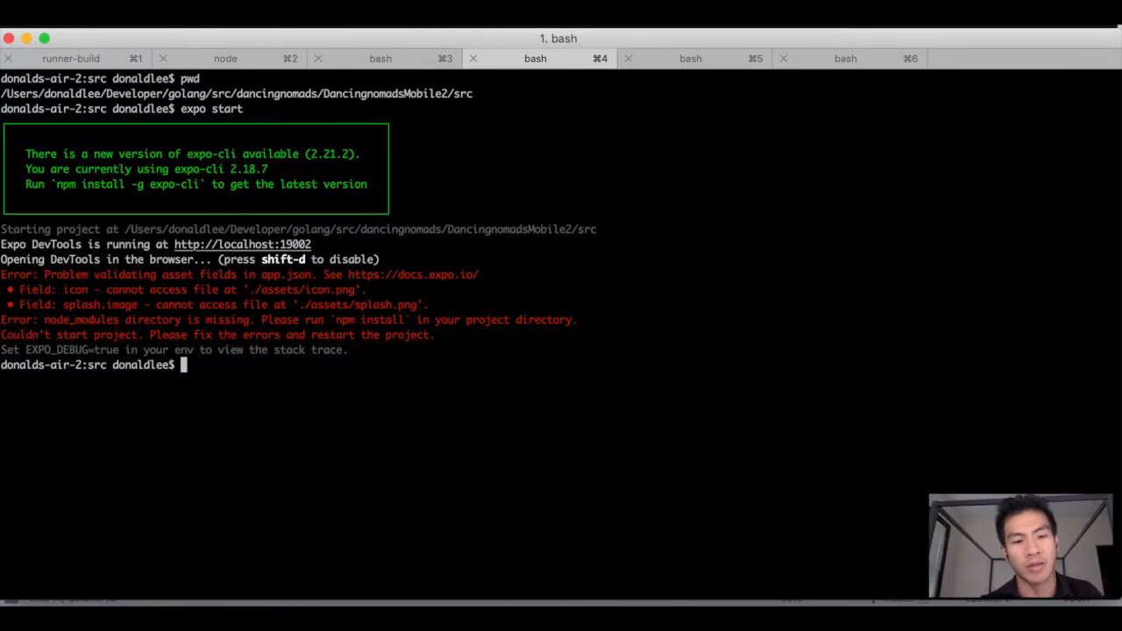
- Change app.json's icon path to ../assets/icon.png in Sublime Text
{"action": "key", "text": "cmd+tab"}
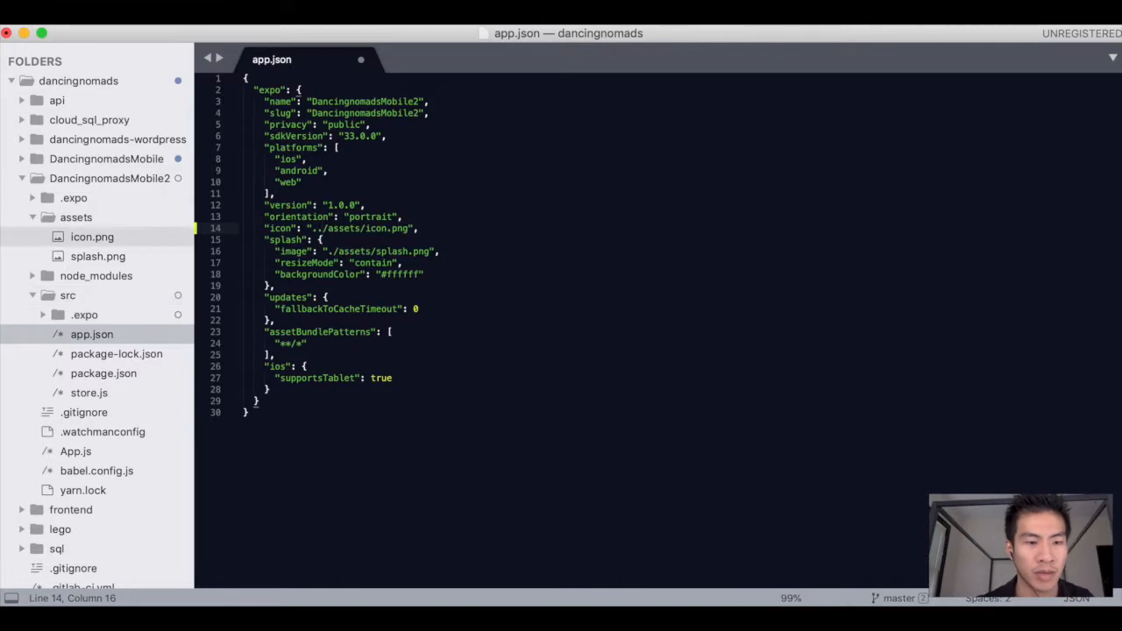
{"action": "left_click", "coordinate": [98, 256]}
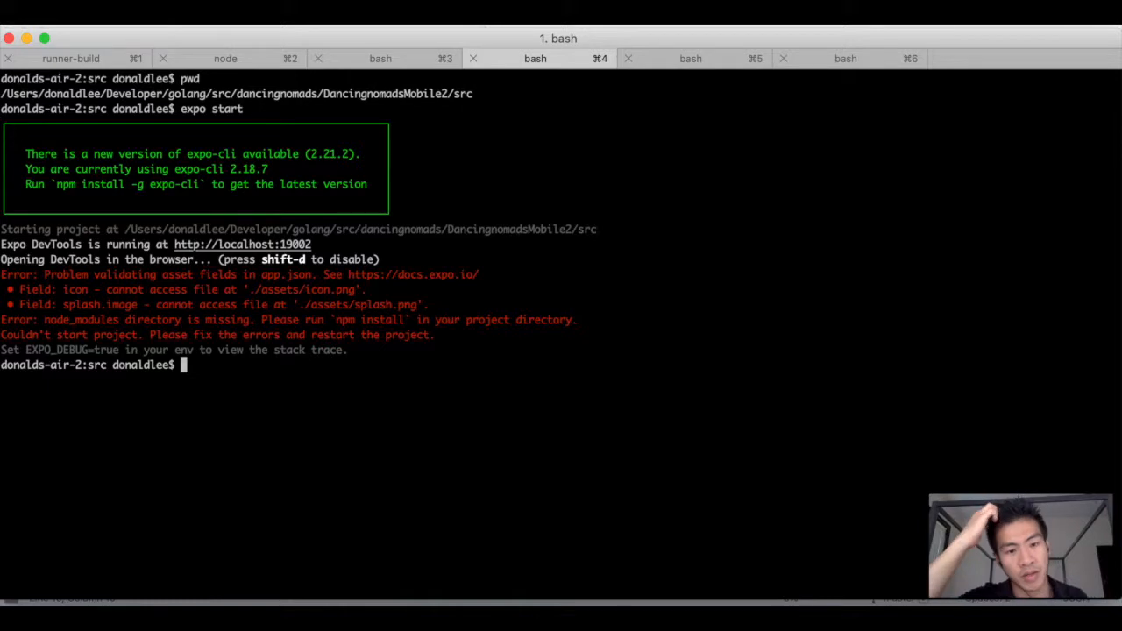
- Run npm install to add 1288 packages, then run expo start again
{"action": "type", "text": "npm"}
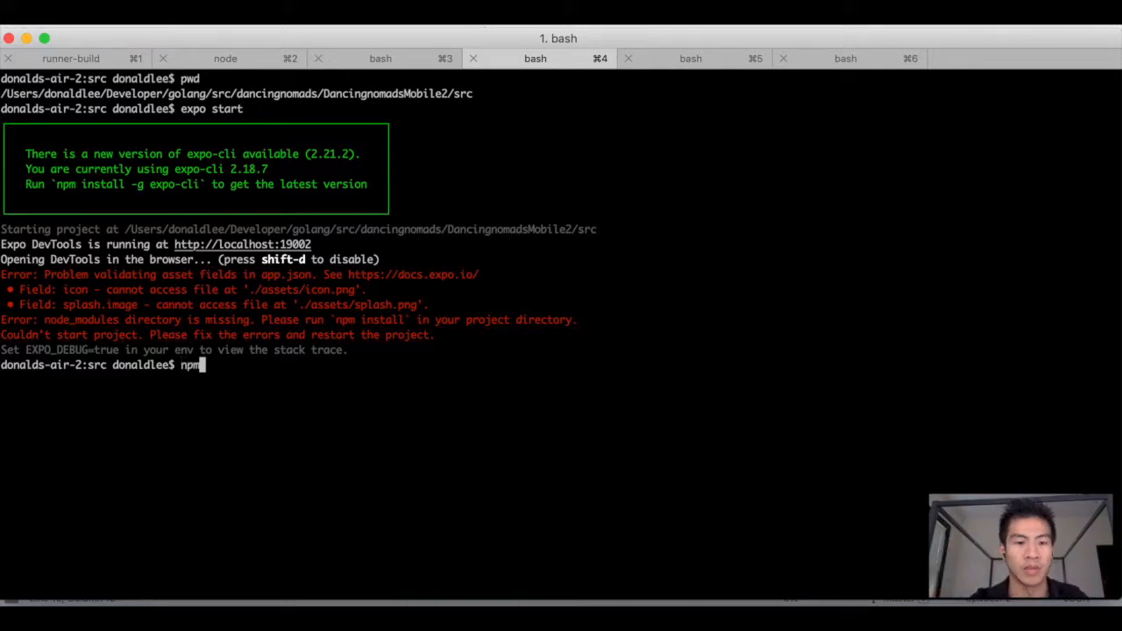
{"action": "type", "text": "install"}
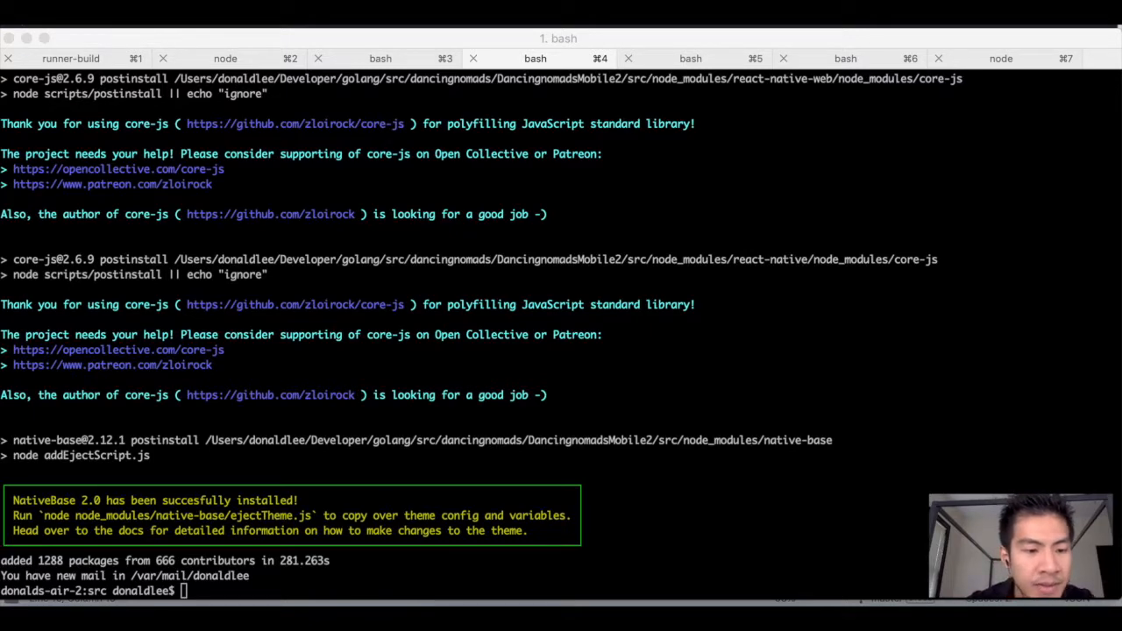
{"action": "scroll", "scroll_direction": "up", "scroll_amount": 3}
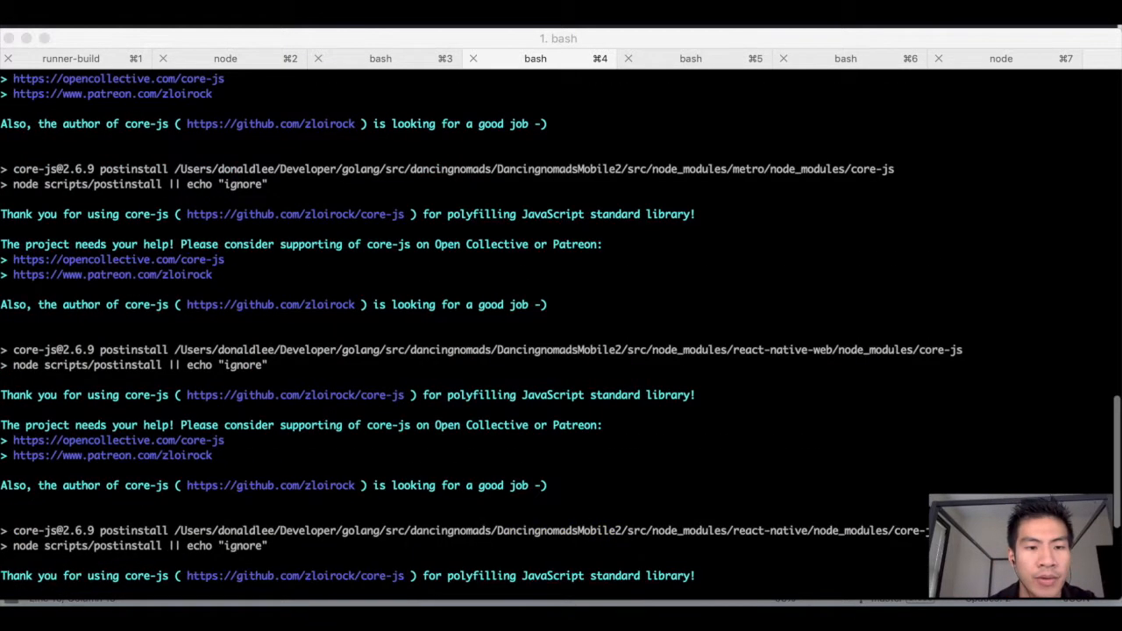
{"action": "scroll", "scroll_direction": "down", "scroll_amount": 3}
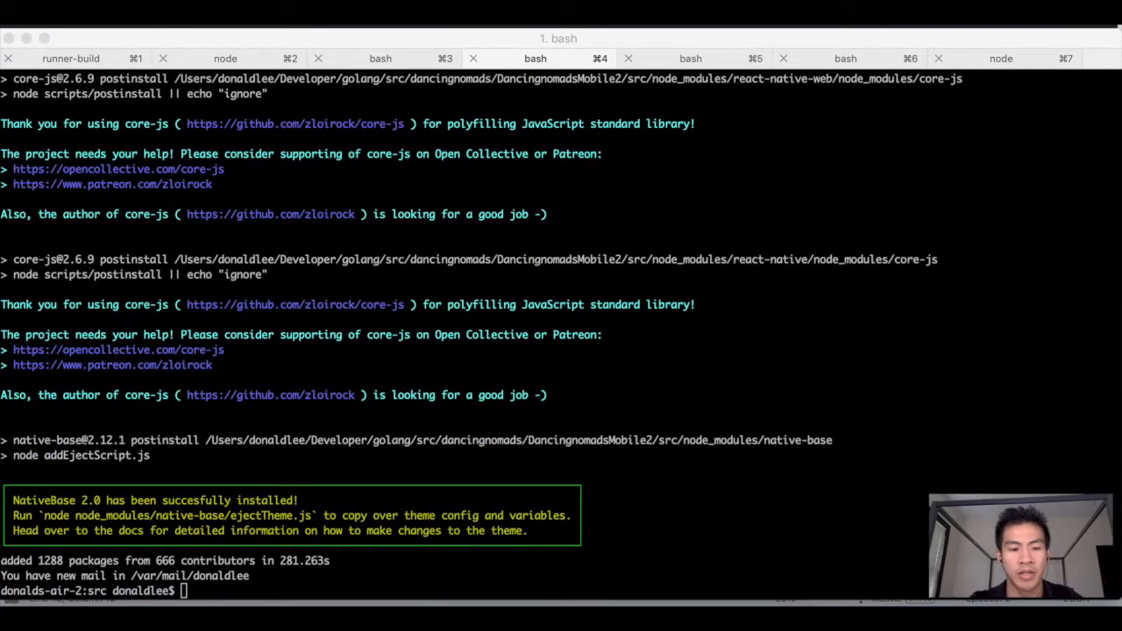
{"action": "type", "text": "expo st"}
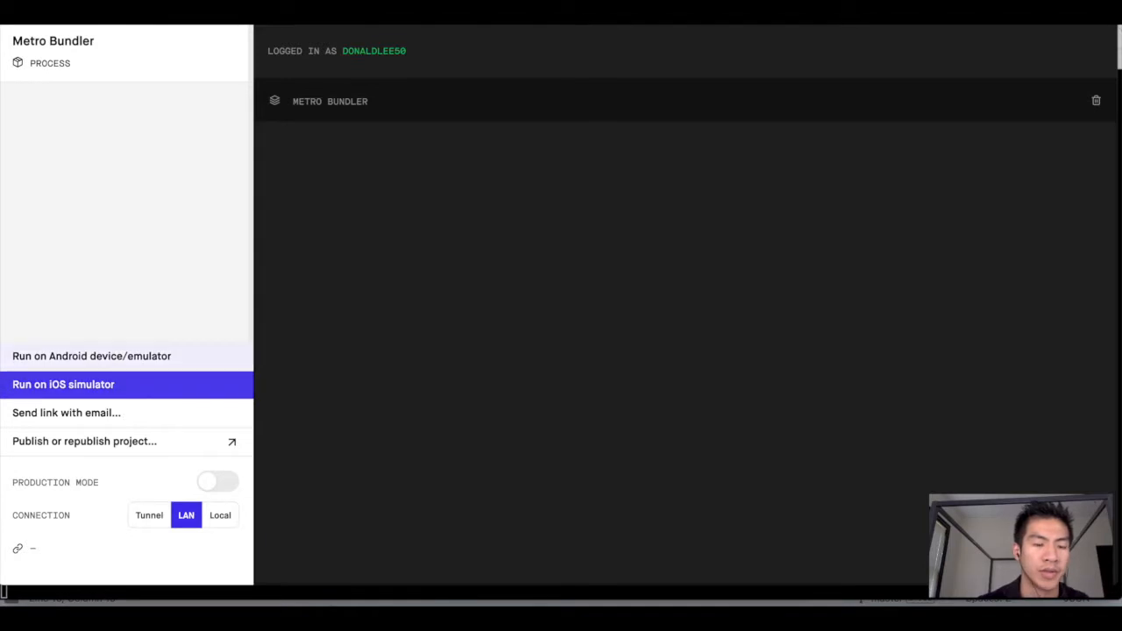
{"action": "mouse_move", "coordinate": [91, 356]}
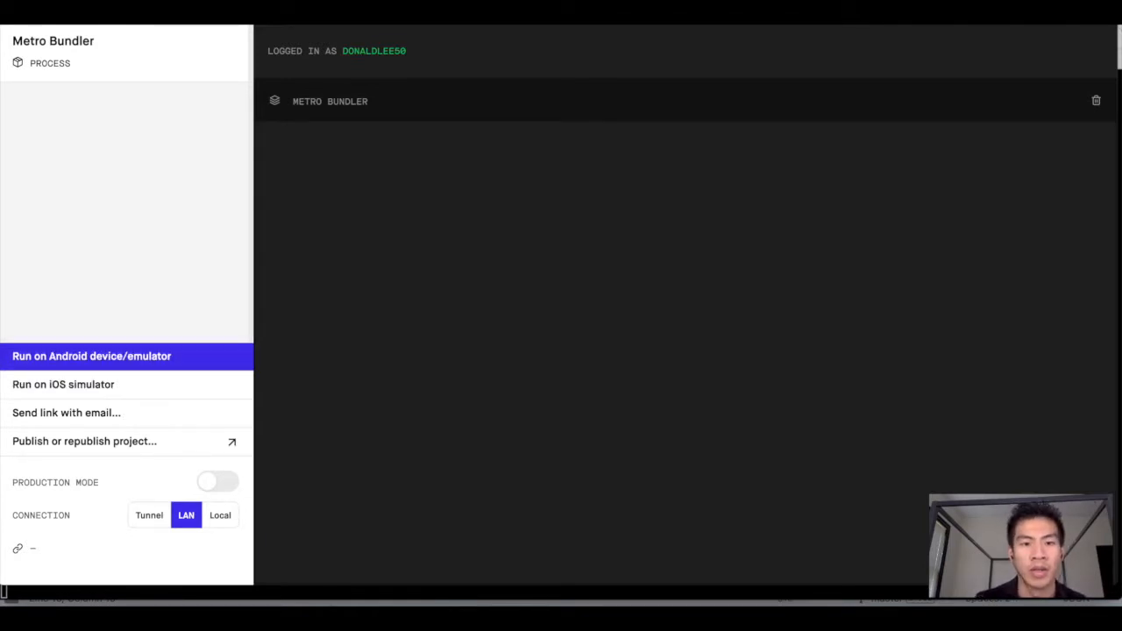
- Choose Run on Android device/emulator in Expo DevTools
{"action": "left_click", "coordinate": [63, 384]}
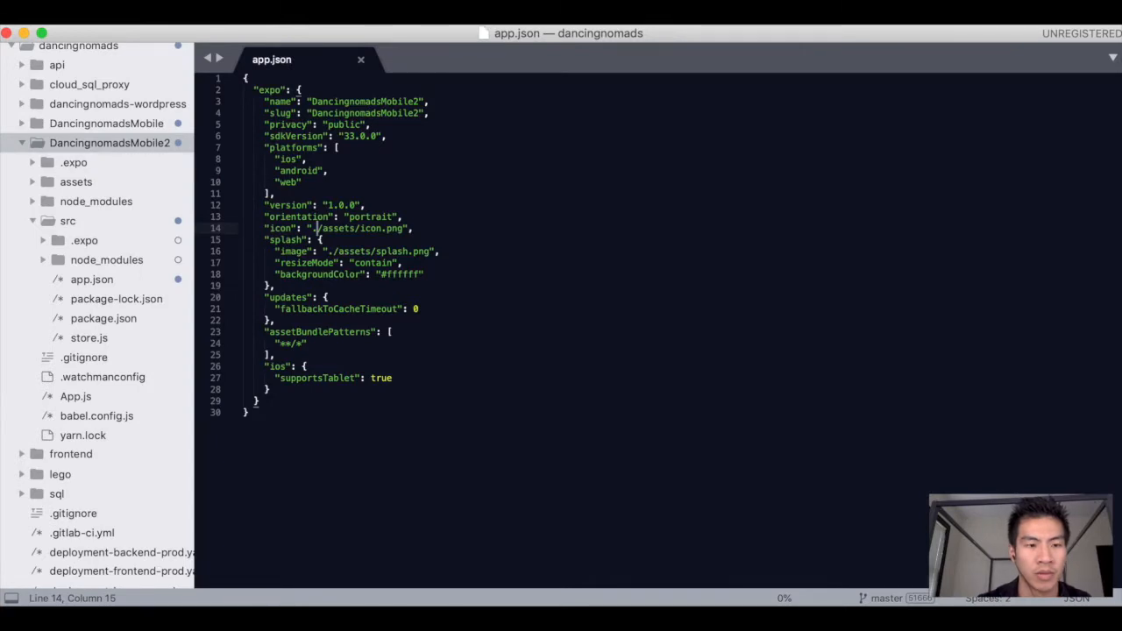
- Bring up the context menu for the DancingnomadsMobile2 folder in Sublime Text's sidebar
{"action": "right_click", "coordinate": [92, 279]}
{"action": "type", "text": "DancingnomadsMobile"}
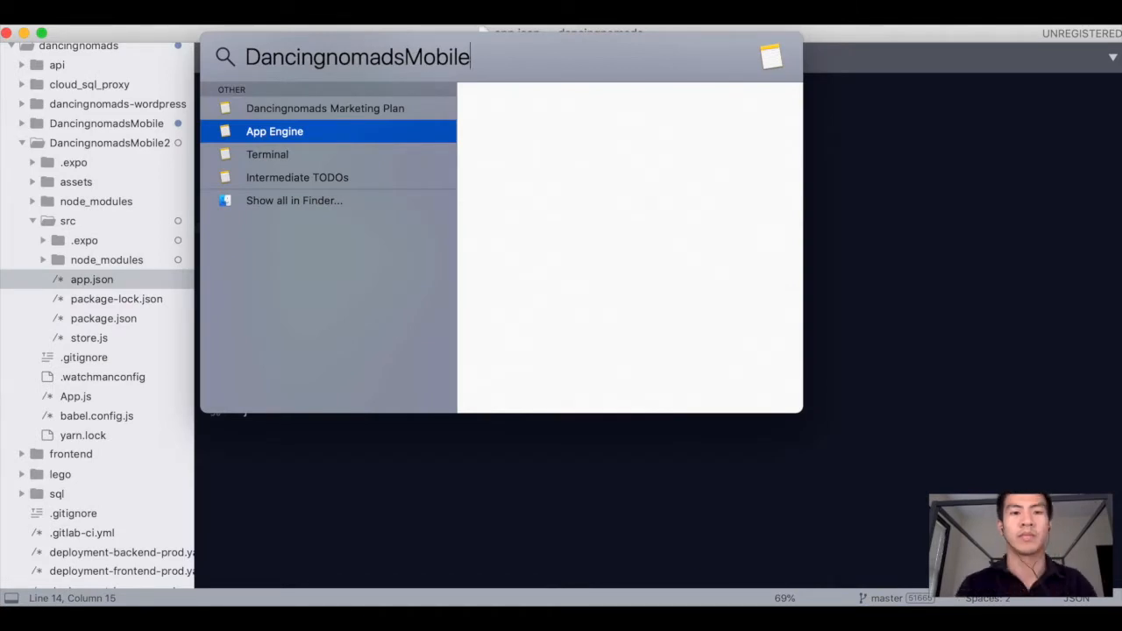
- Open the DancingnomadsMobile2 folder in Finder, then return to app.json in Sublime Text
{"action": "type", "text": "Devel"}
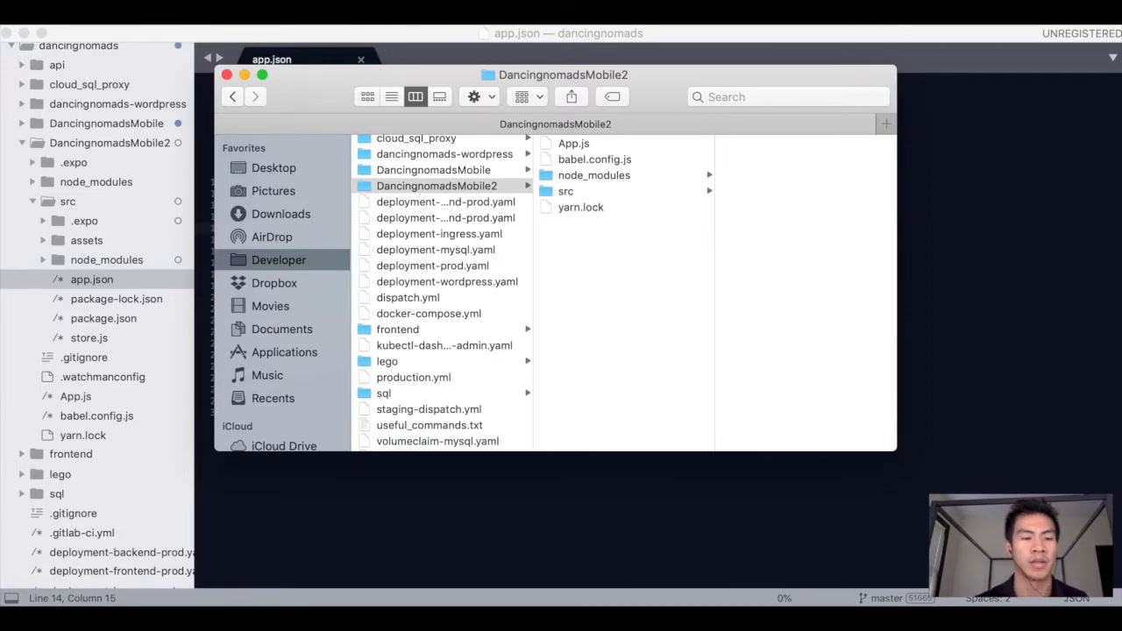
{"action": "left_click", "coordinate": [226, 73]}
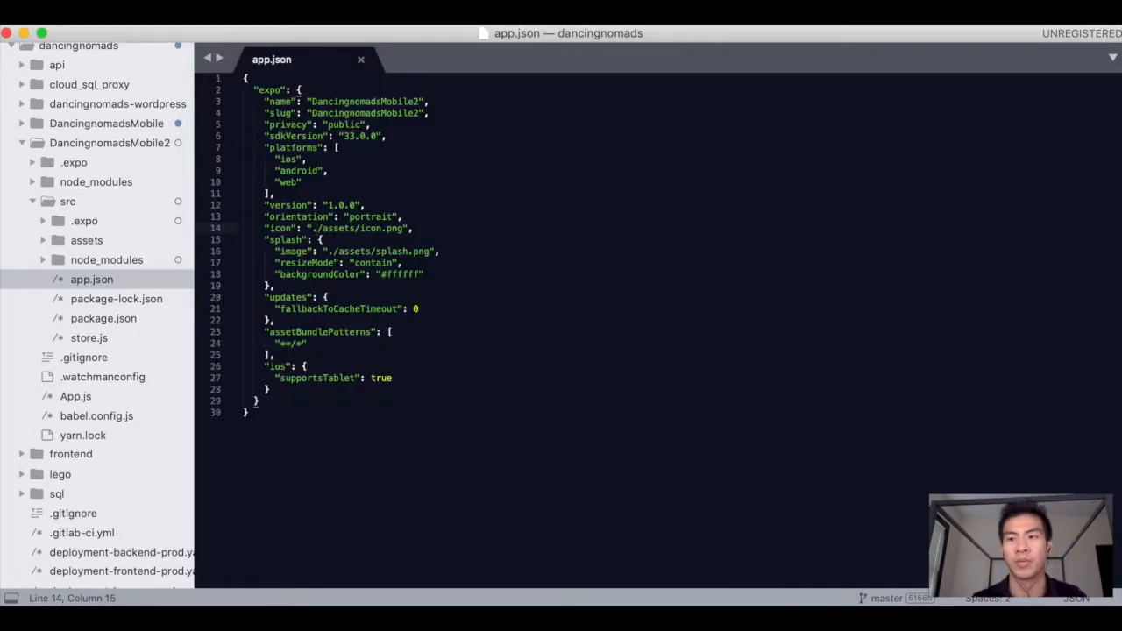